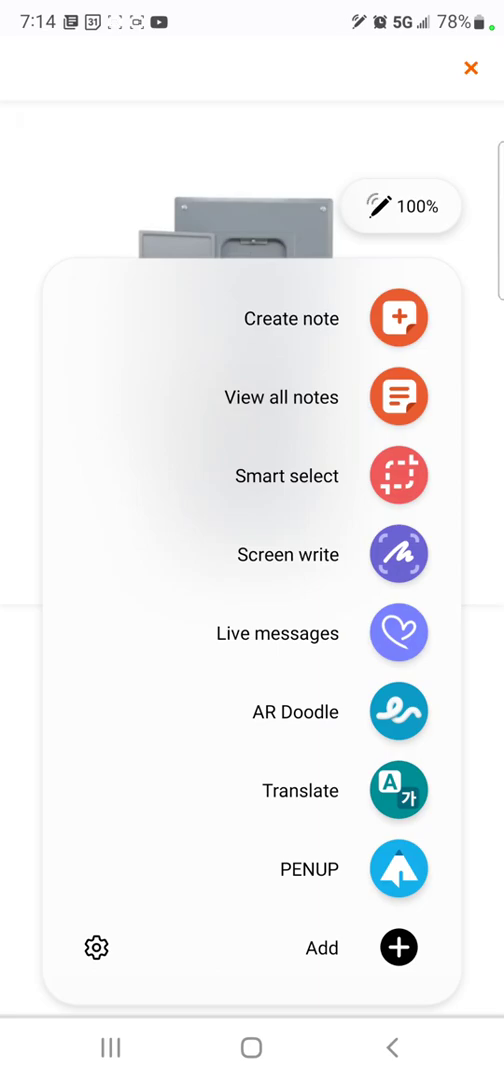
# Start Screen write on the panel image and handwrite 27, 5 12 and 15 35 in red.
pyautogui.click(398, 554)
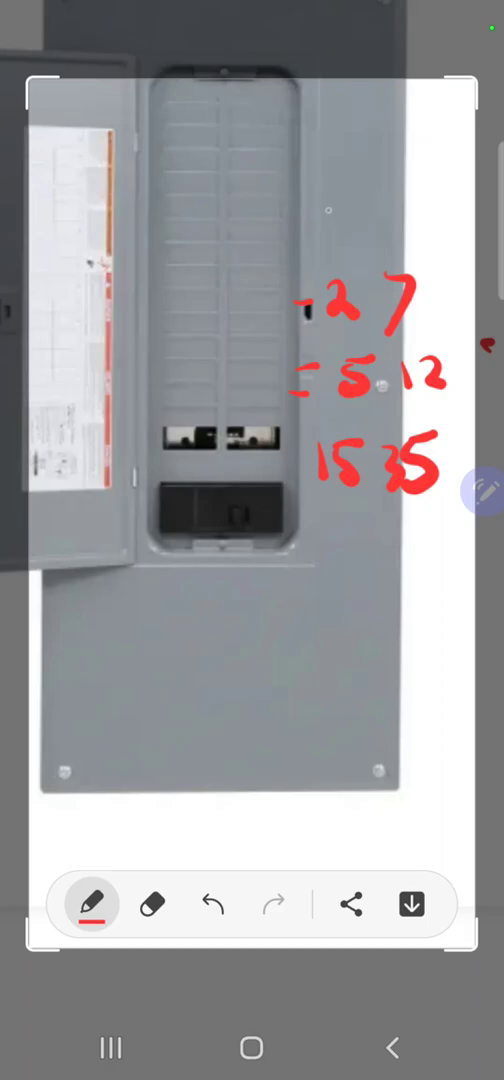
# Handwrite the remaining red price ranges 5 15, 35 and 45 65 beside the breakers.
pyautogui.moveTo(340, 210); pyautogui.dragTo(420, 230)
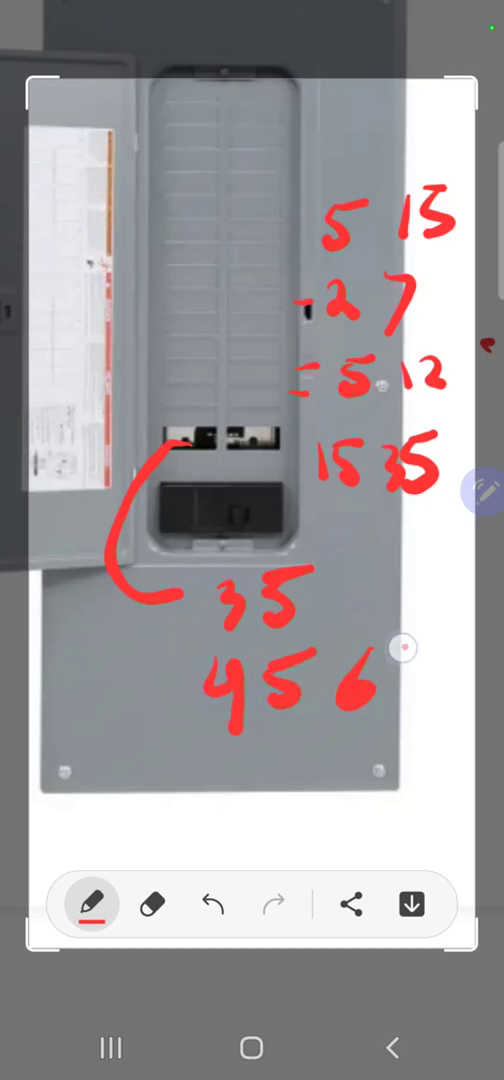
pyautogui.moveTo(376, 660); pyautogui.dragTo(410, 700)
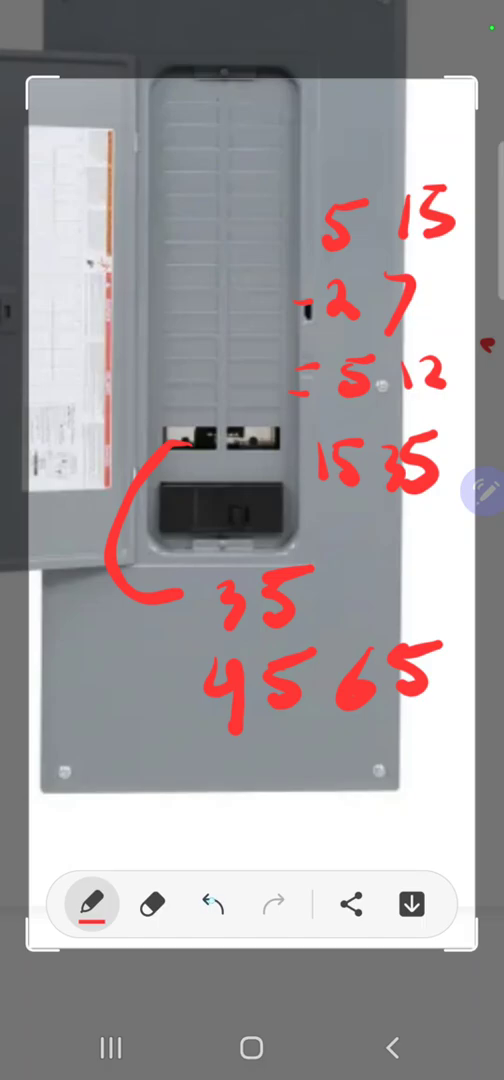
# Close the annotated capture and discard it without saving.
pyautogui.click(212, 904)
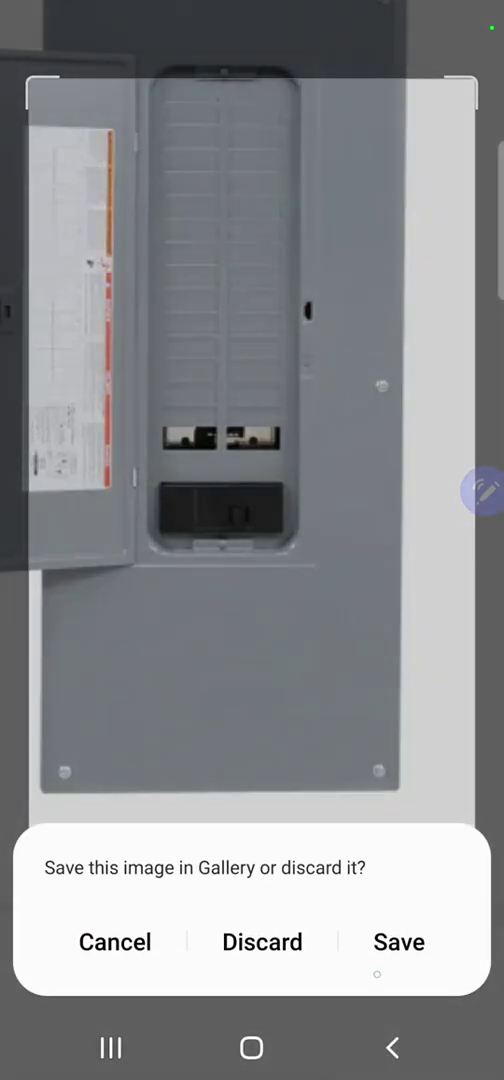
pyautogui.click(398, 940)
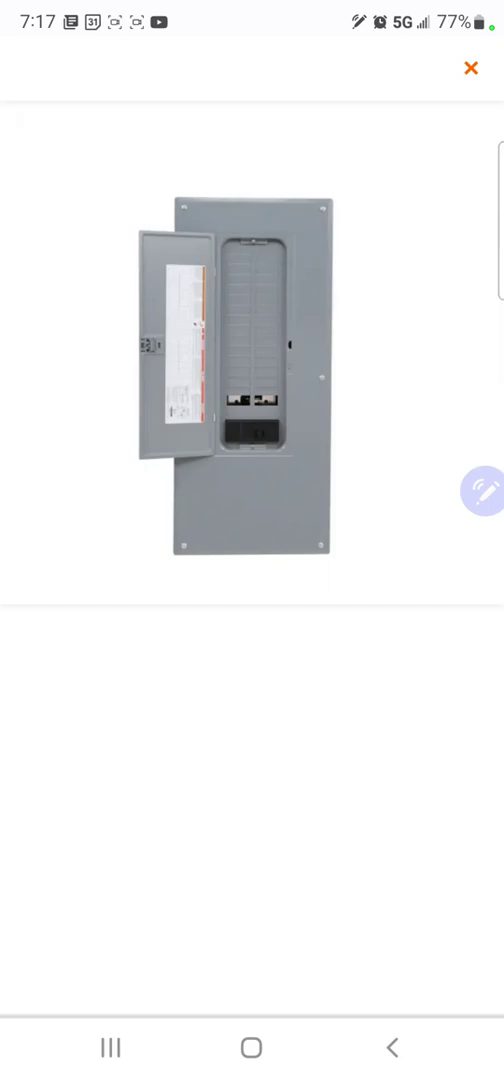
# Swipe the product gallery to the next, angled photo of the electrical panel.
pyautogui.hscroll(-3)
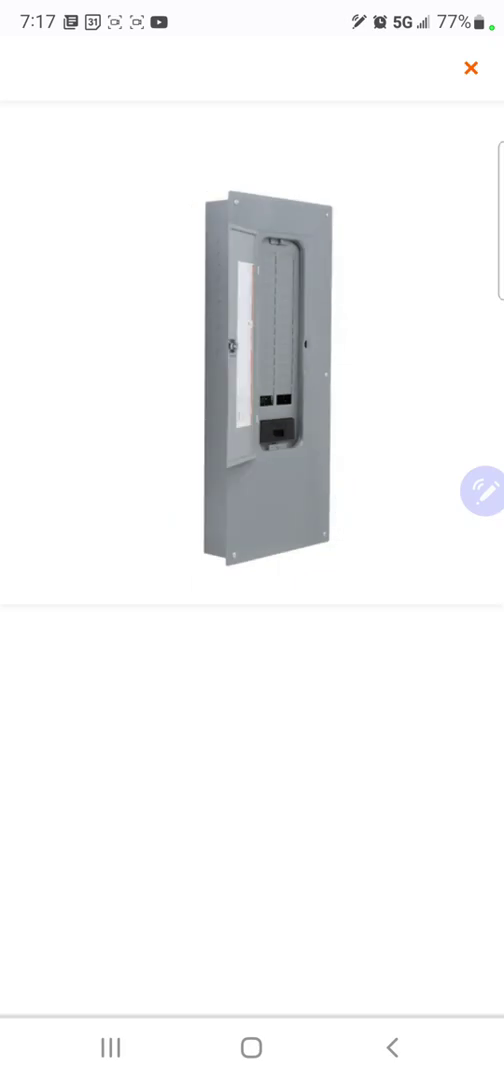